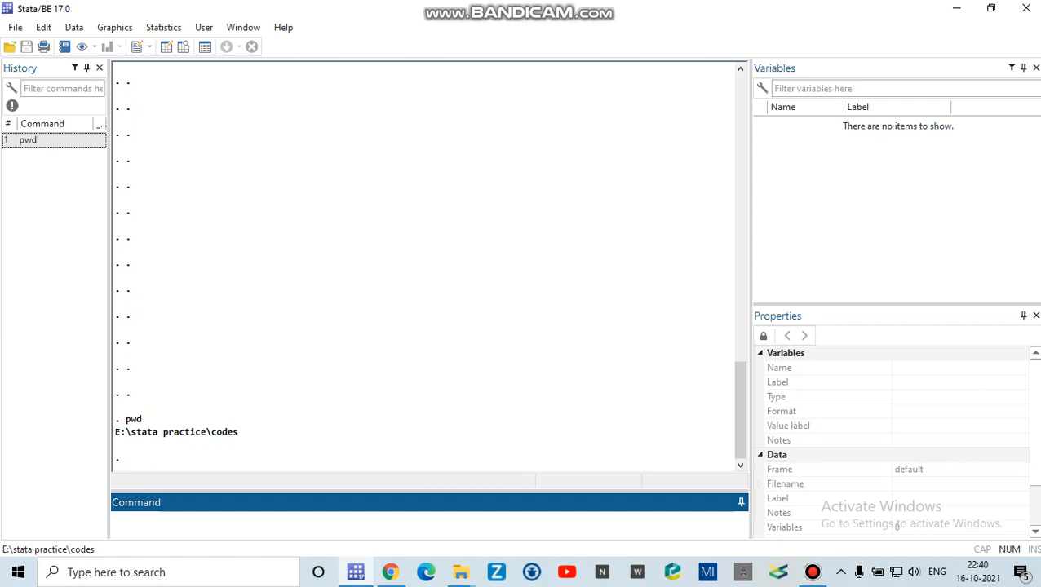
Run pwd to confirm the working directory is E:\stata practice\codes
type("p")
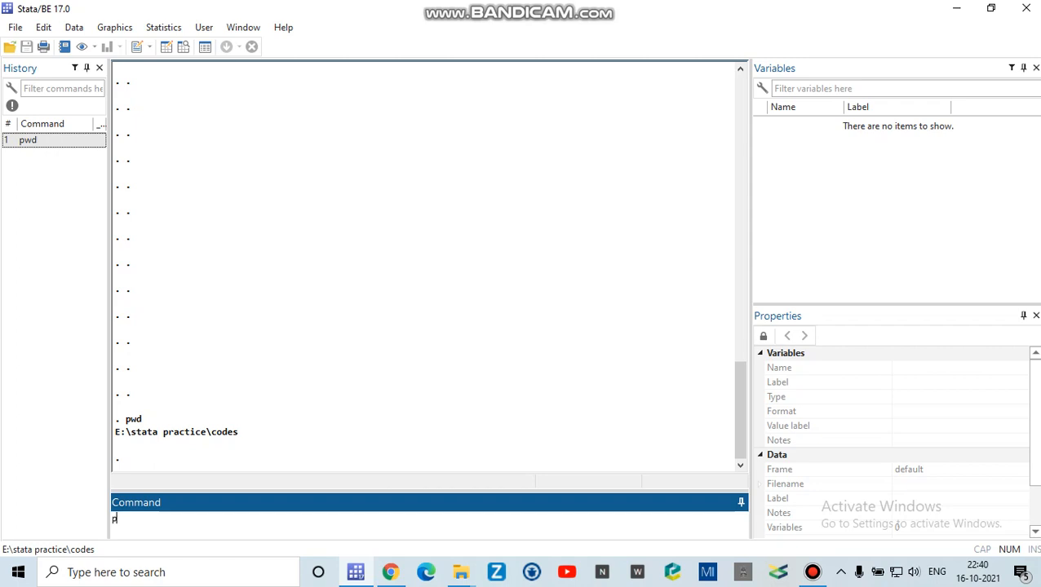
type("wd")
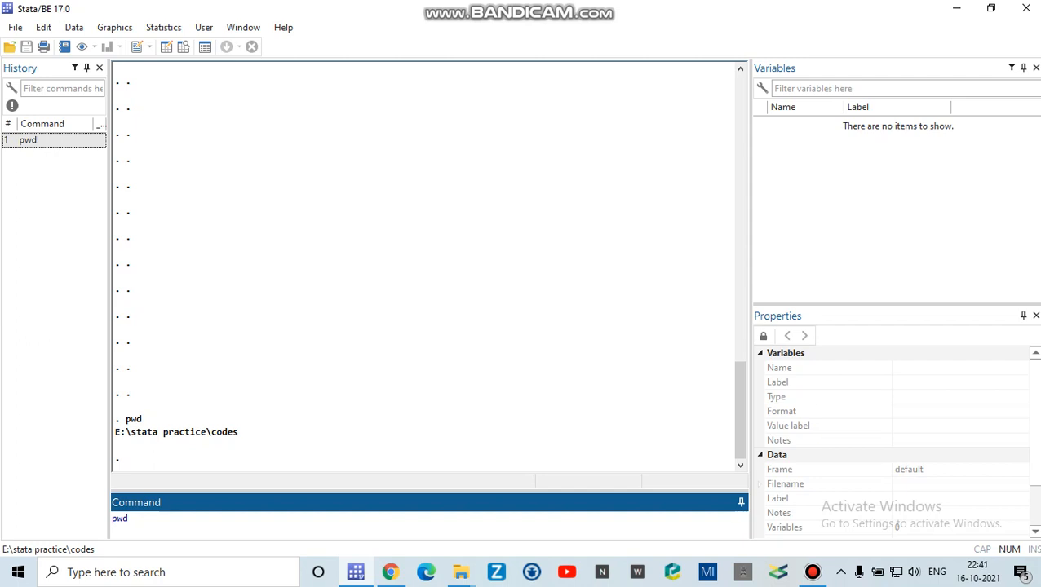
key("Return")
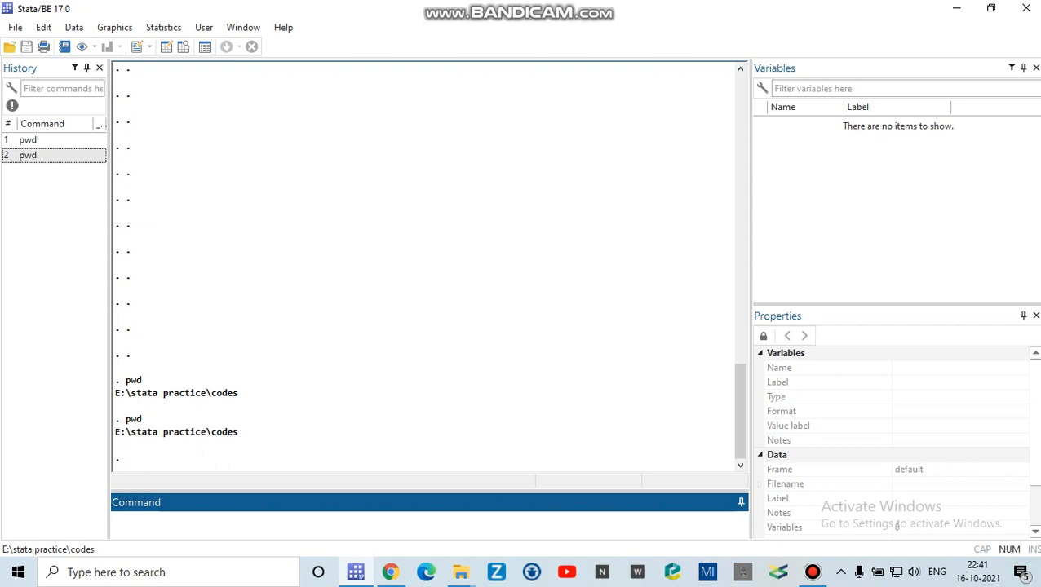
Enter the command cd E:\stata practice in the Command window without running it
type("cd")
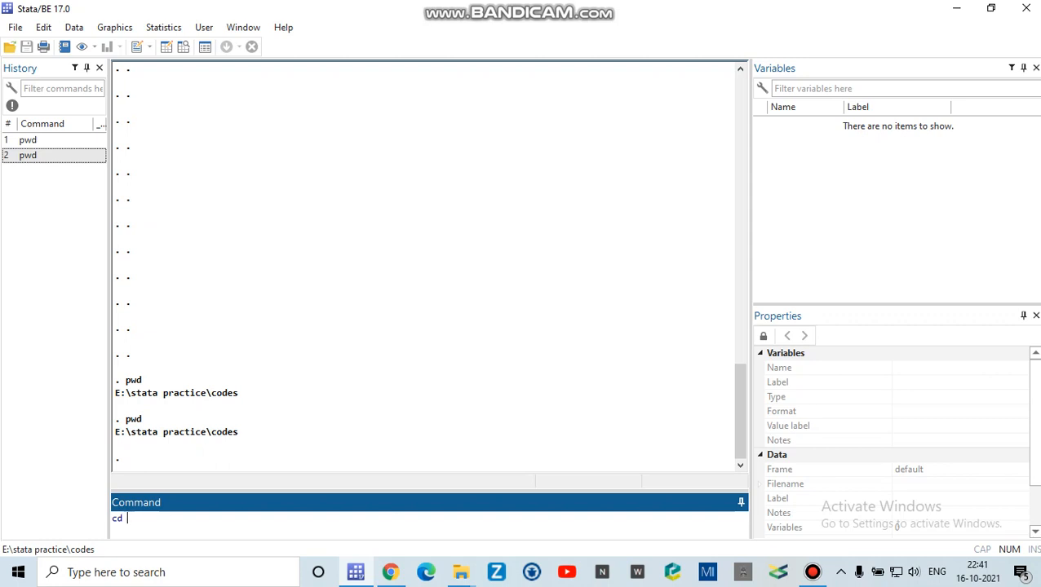
type("E:\\stata practice")
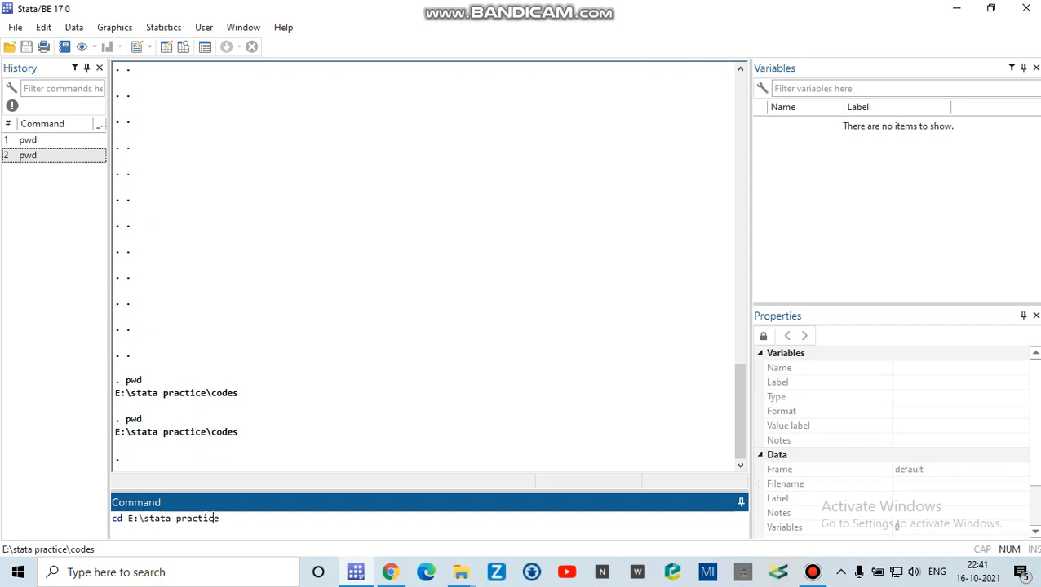
key("BackSpace")
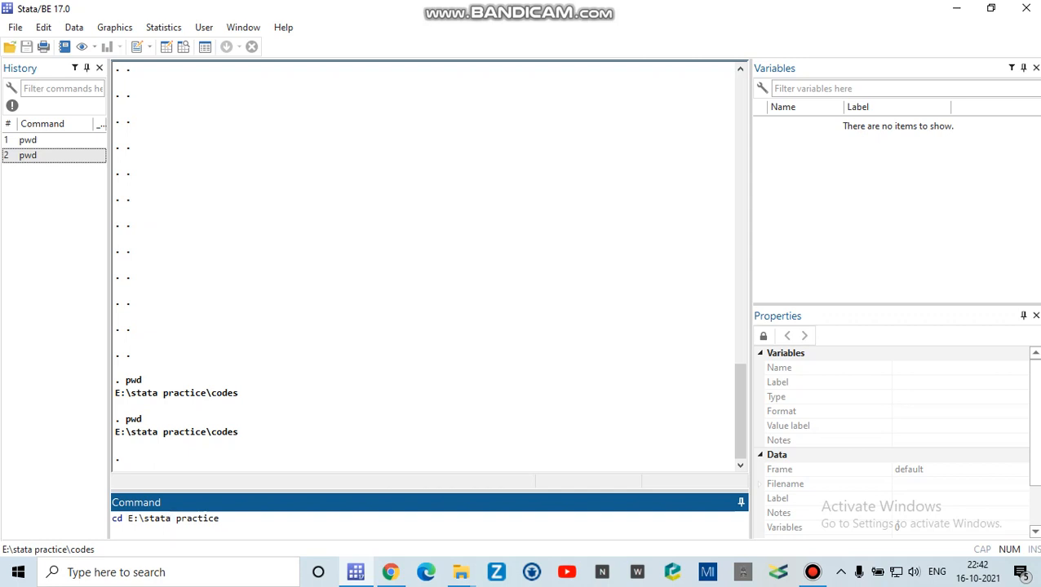
Quote the path and run cd "E:\stata practice" to change the working directory
type("\"")
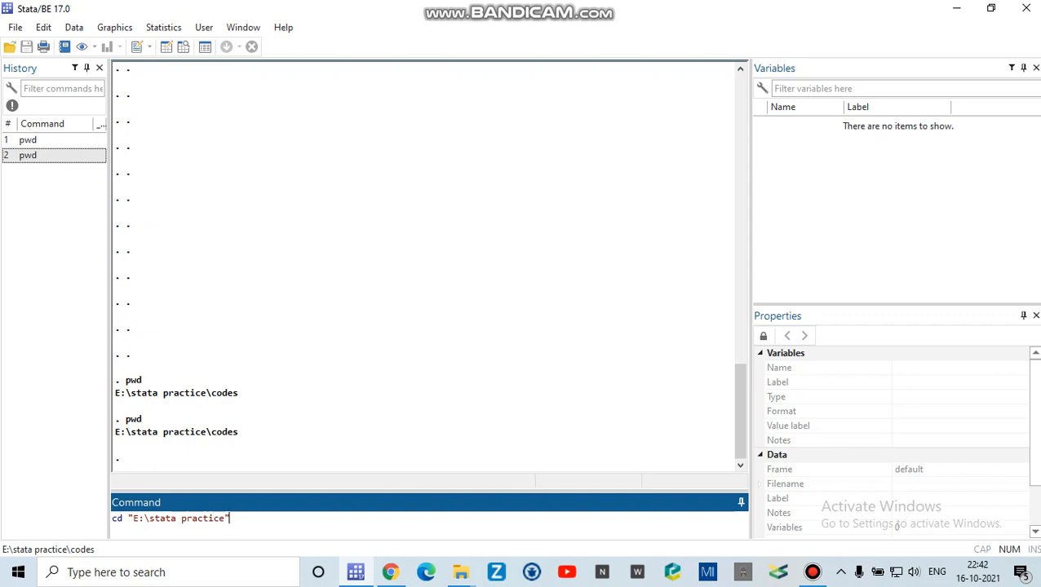
key("Return")
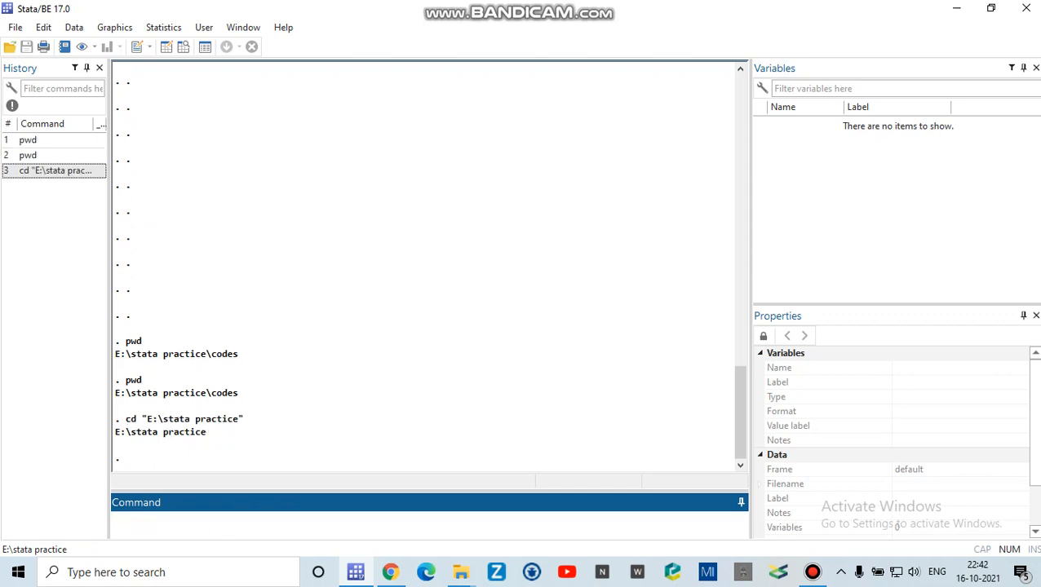